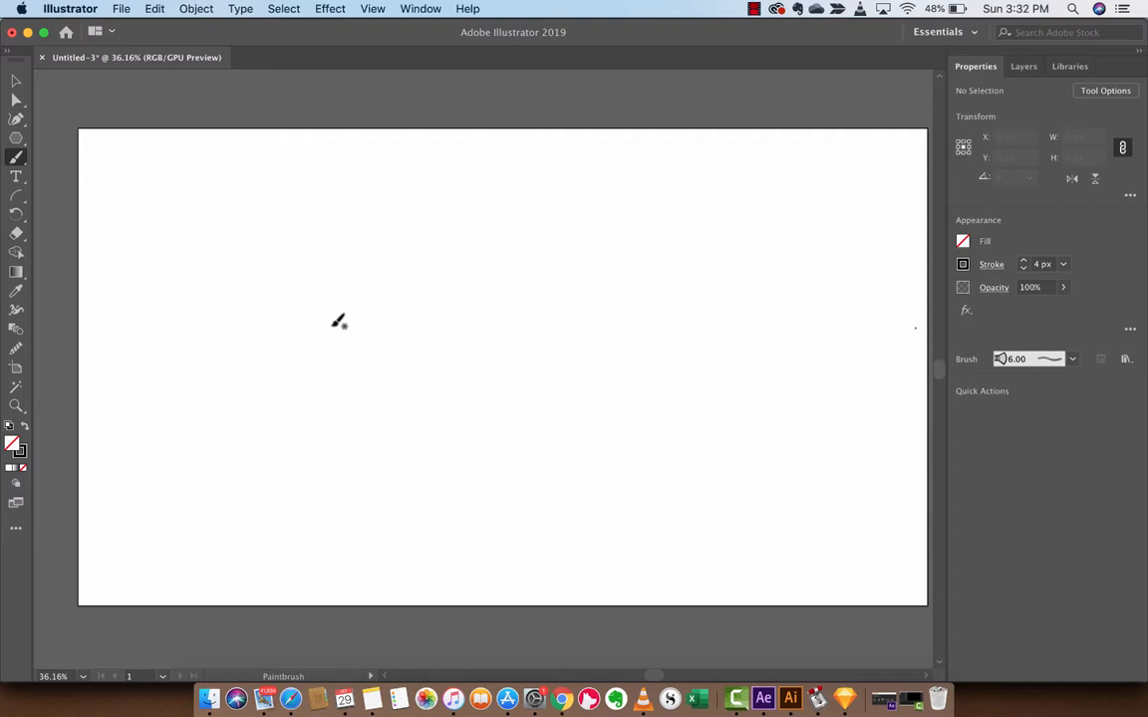
{"action": "mouse_move", "coordinate": [269, 323]}
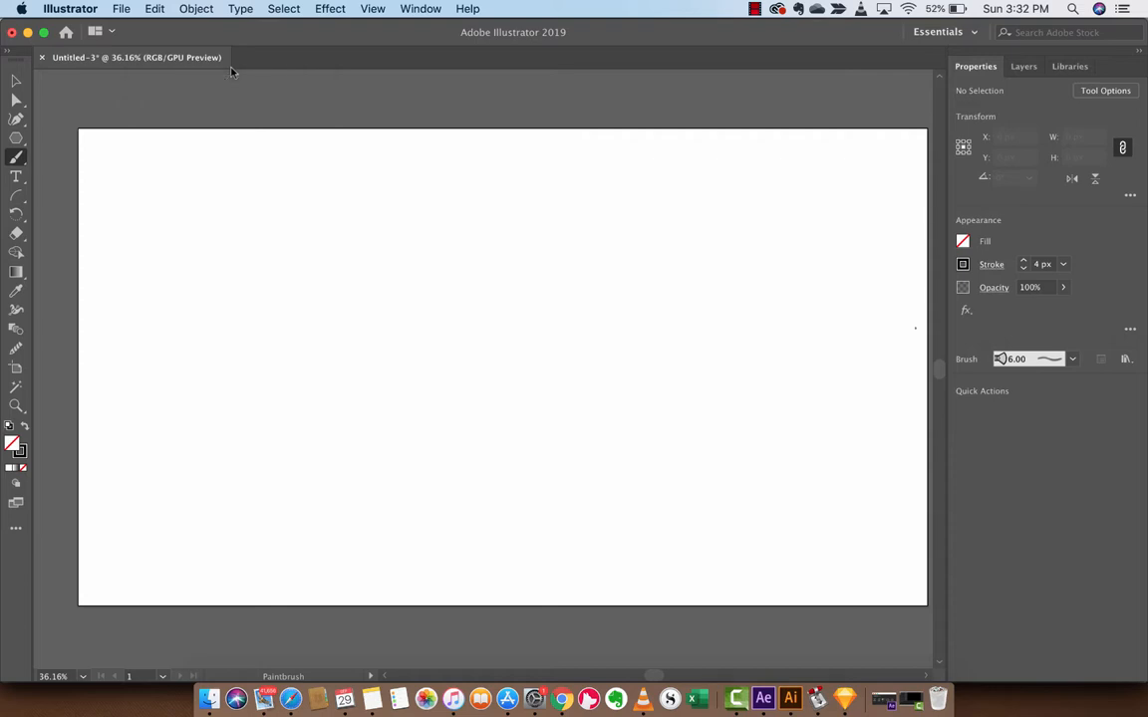
{"action": "mouse_move", "coordinate": [195, 116]}
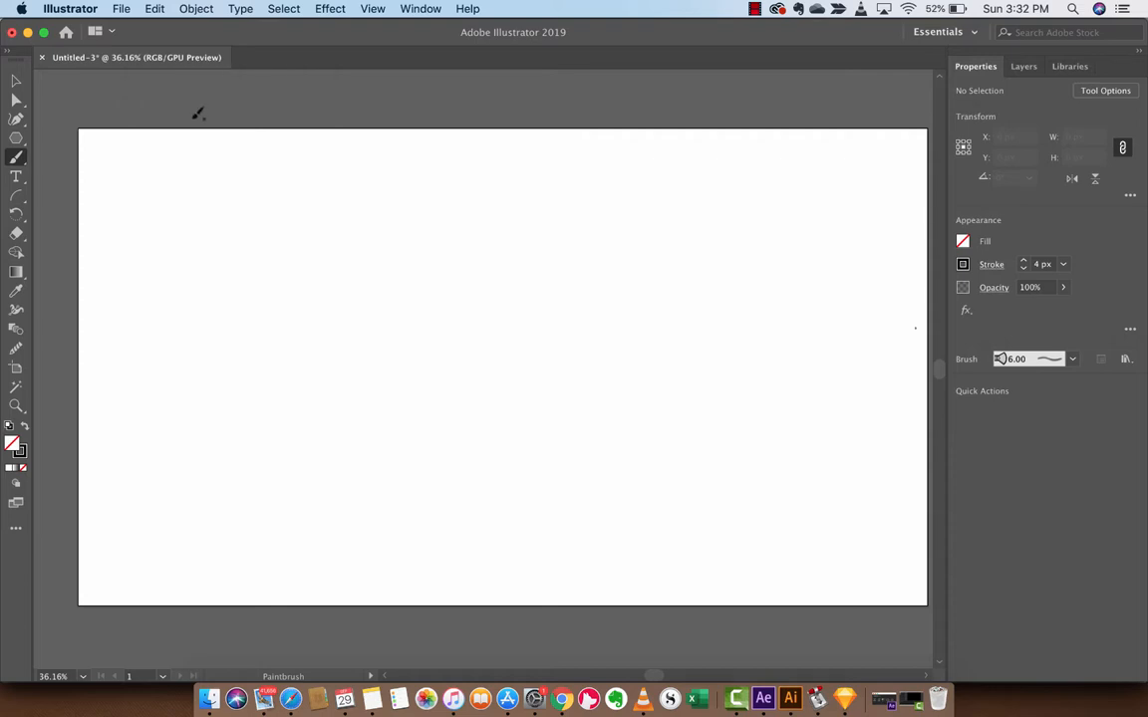
{"action": "mouse_move", "coordinate": [14, 160]}
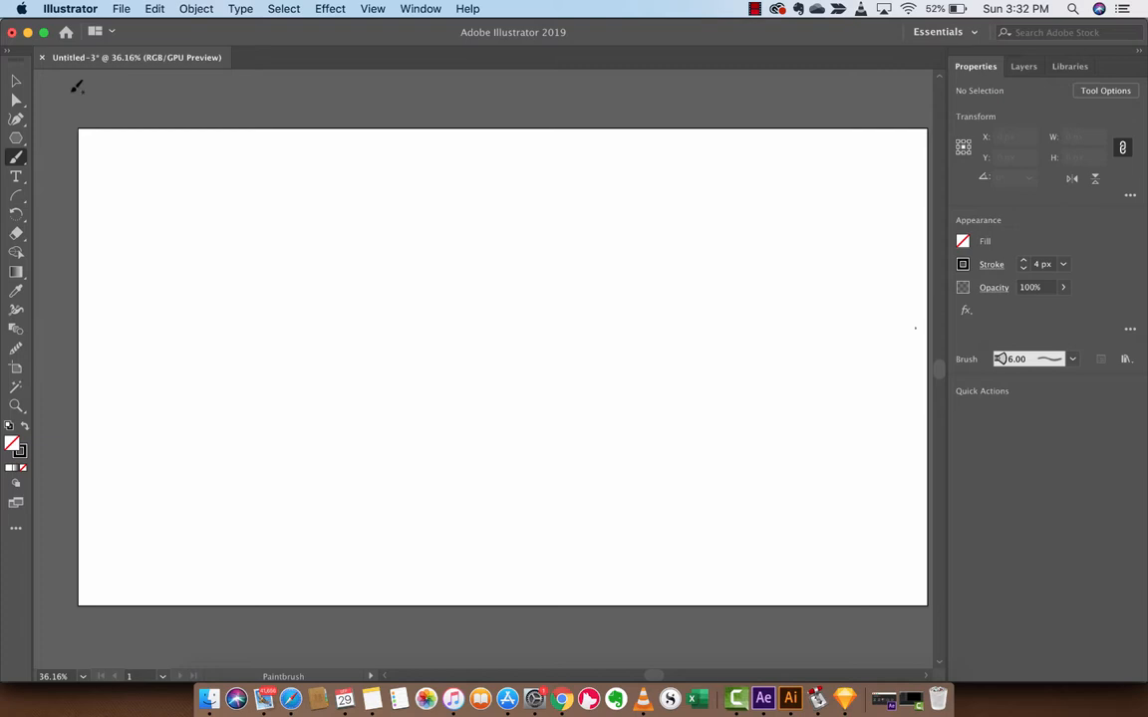
{"action": "mouse_move", "coordinate": [14, 100]}
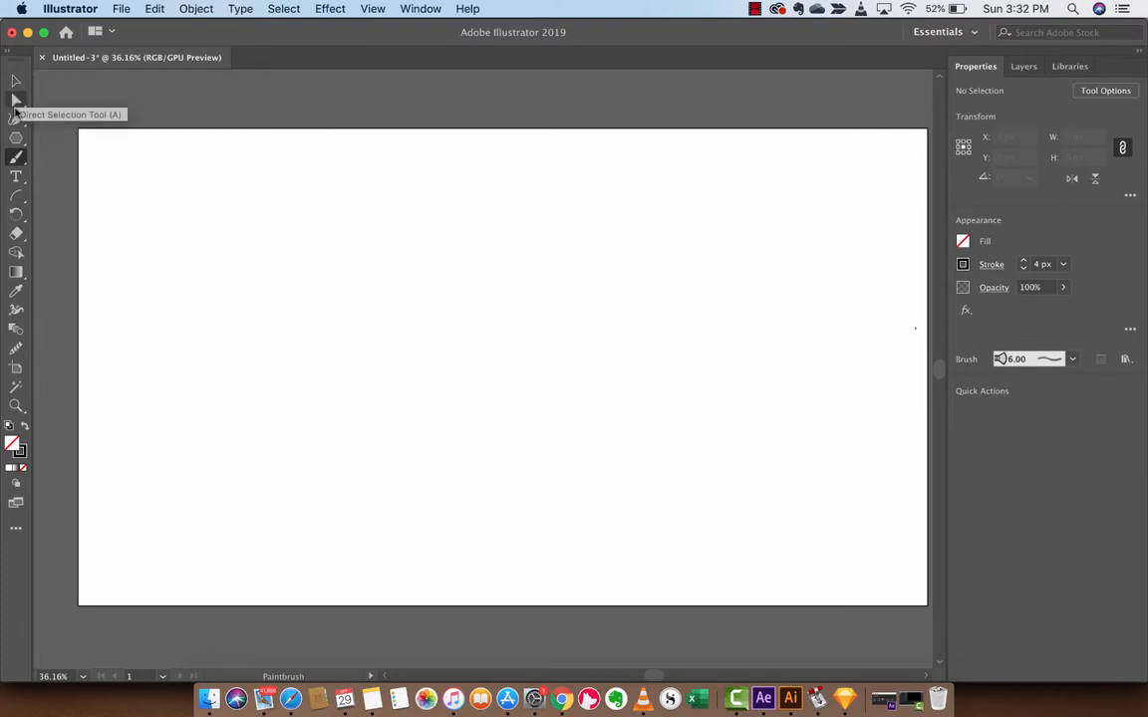
{"action": "mouse_move", "coordinate": [16, 159]}
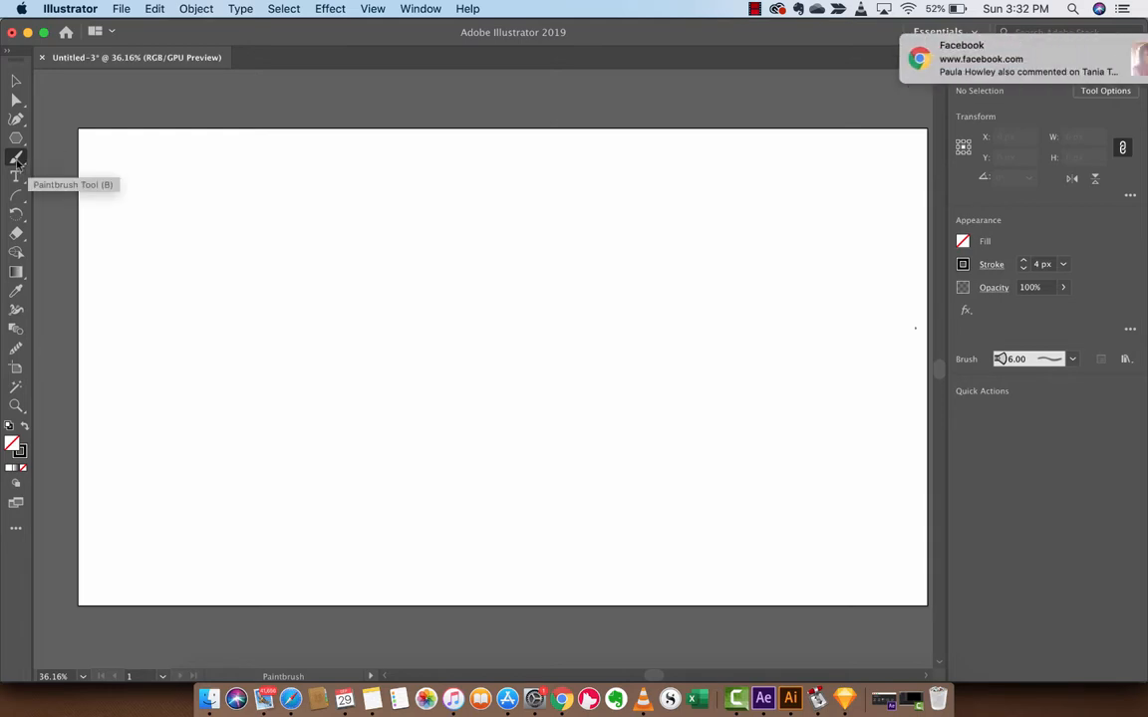
Step: Choose the Pencil tool from the Paintbrush flyout for freehand sketching
{"action": "left_click", "coordinate": [12, 156]}
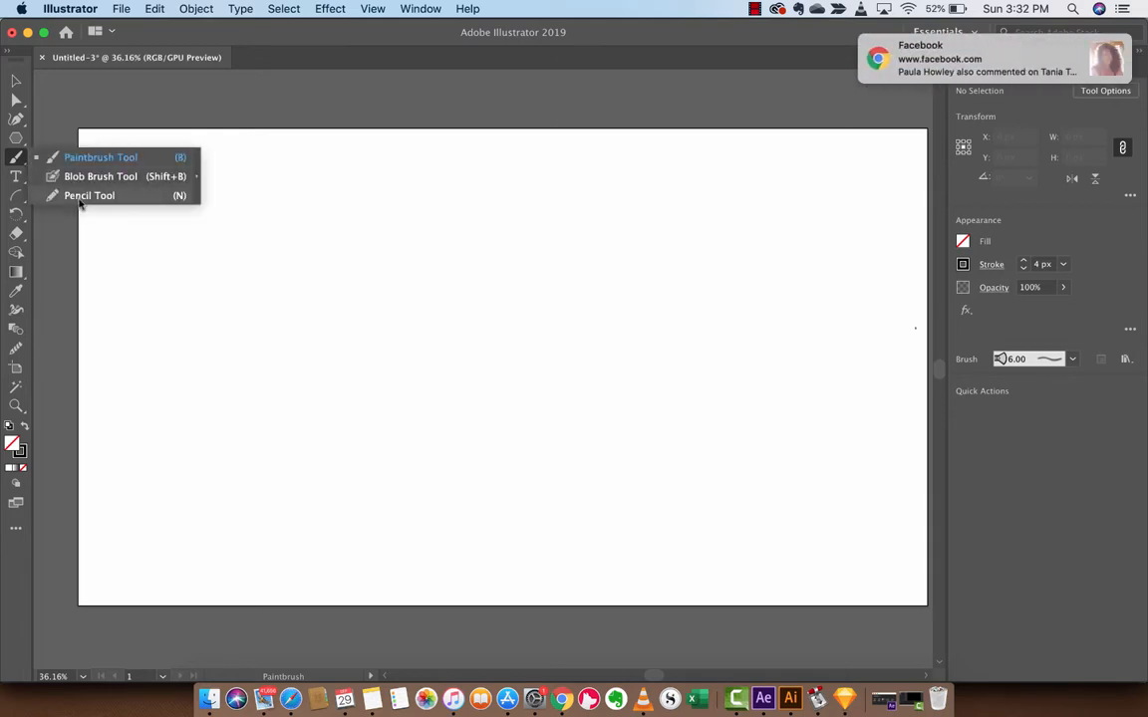
{"action": "left_click", "coordinate": [88, 196]}
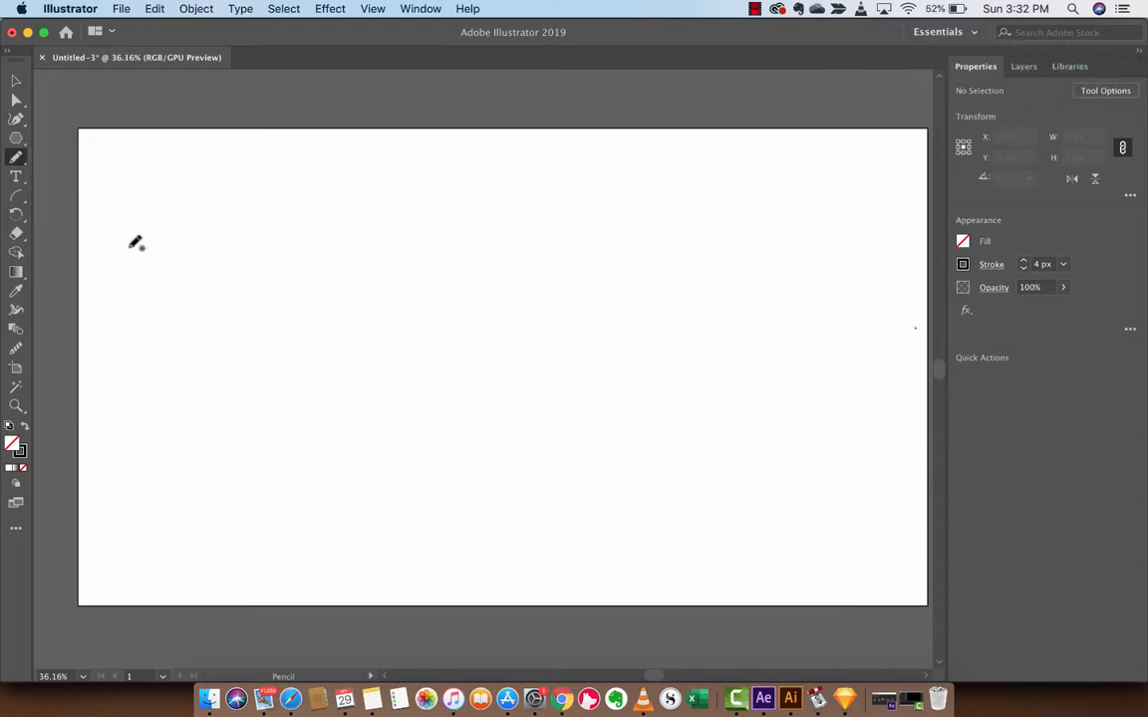
{"action": "mouse_move", "coordinate": [75, 189]}
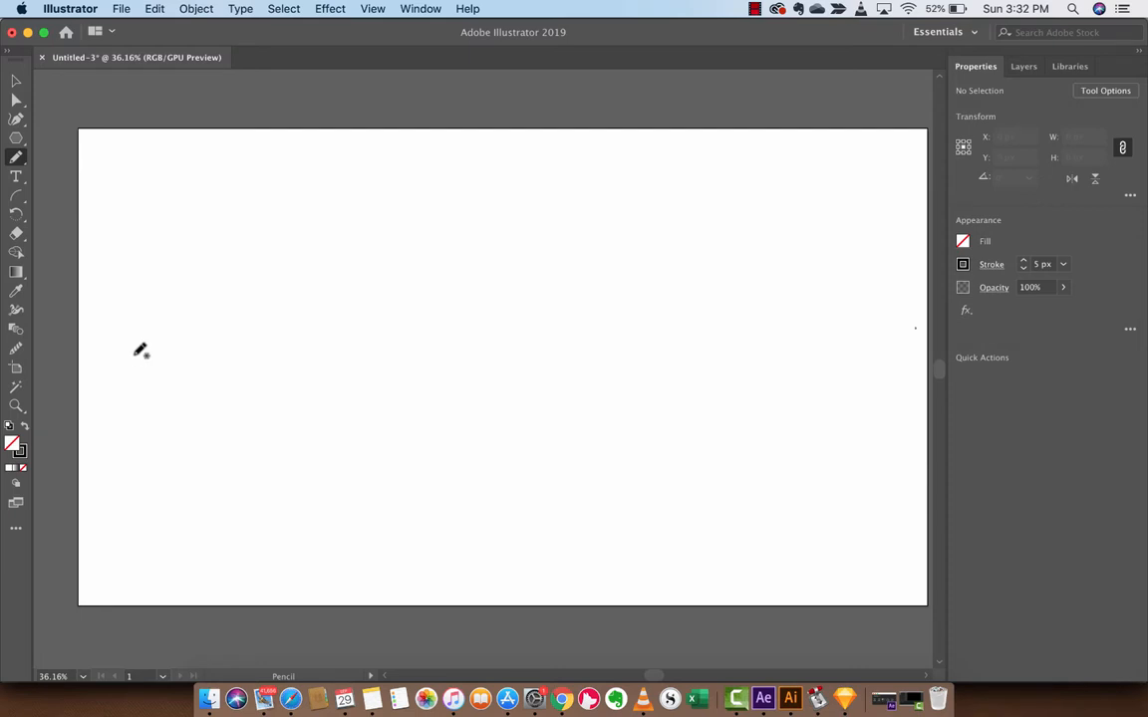
{"action": "mouse_move", "coordinate": [160, 319]}
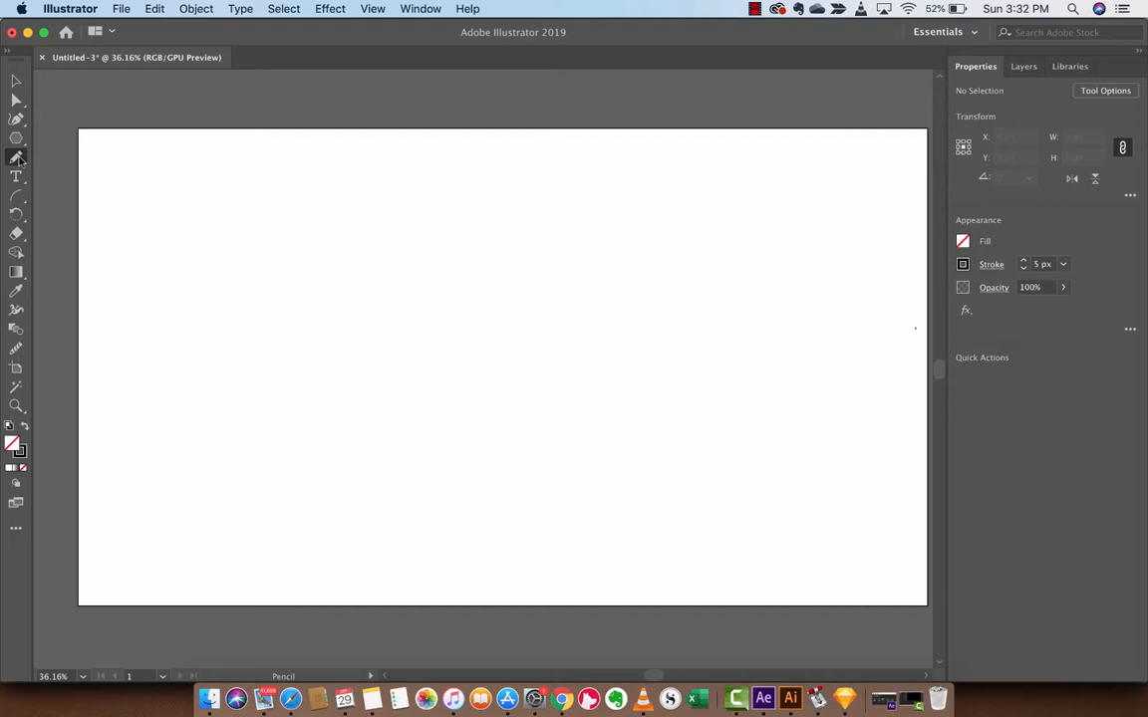
{"action": "mouse_move", "coordinate": [16, 159]}
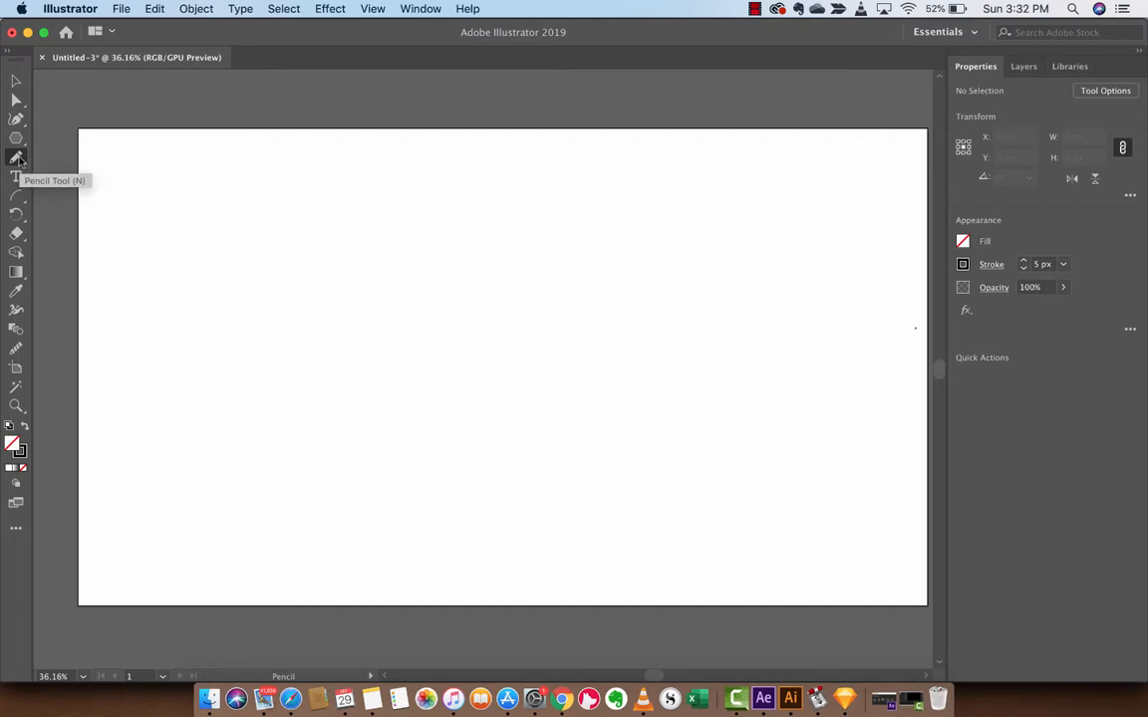
{"action": "double_click", "coordinate": [14, 160]}
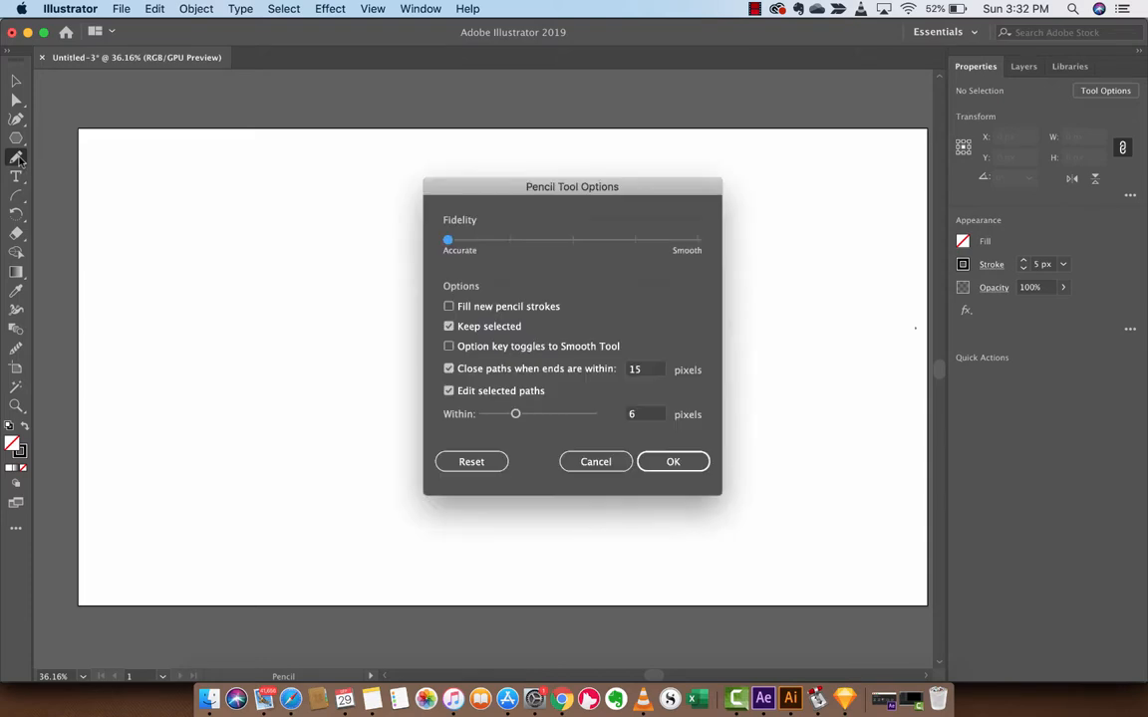
{"action": "mouse_move", "coordinate": [564, 197]}
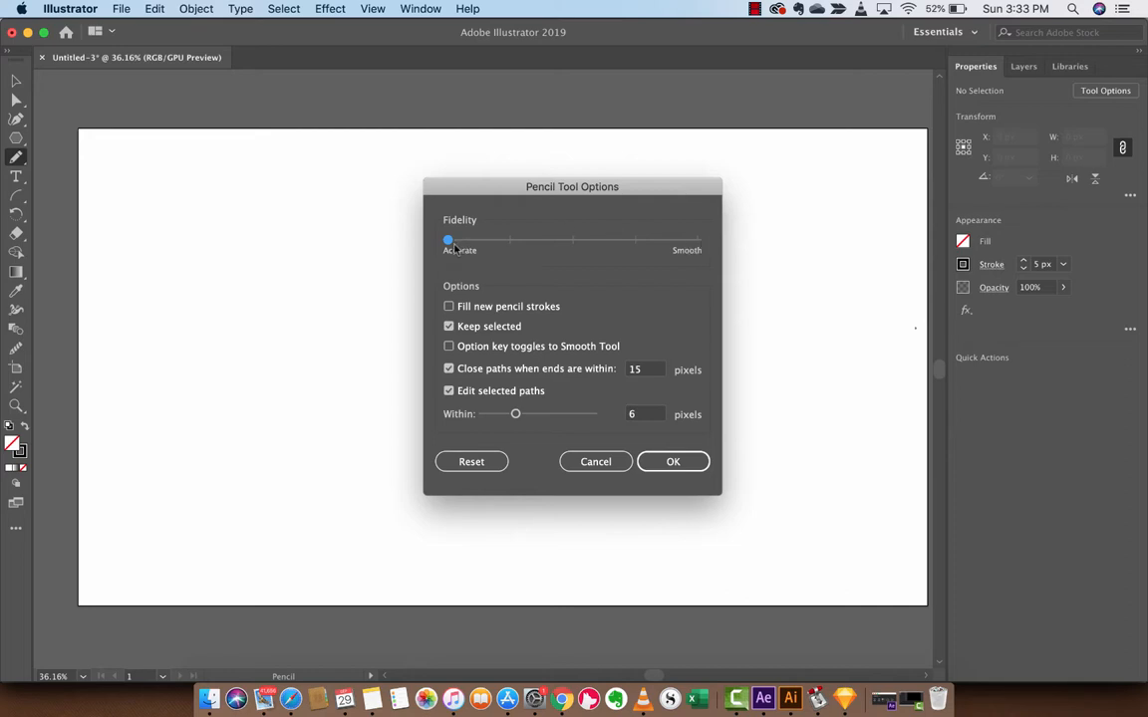
{"action": "left_click_drag", "start_coordinate": [446, 239], "coordinate": [697, 239]}
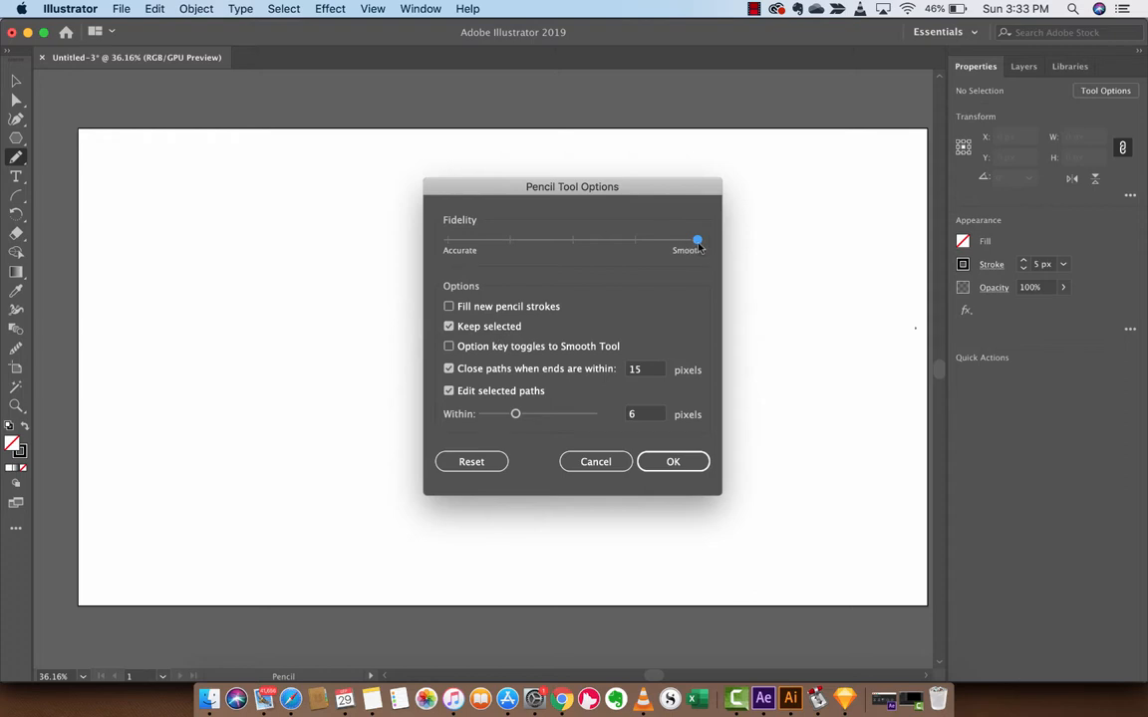
{"action": "left_click_drag", "start_coordinate": [697, 239], "coordinate": [448, 239]}
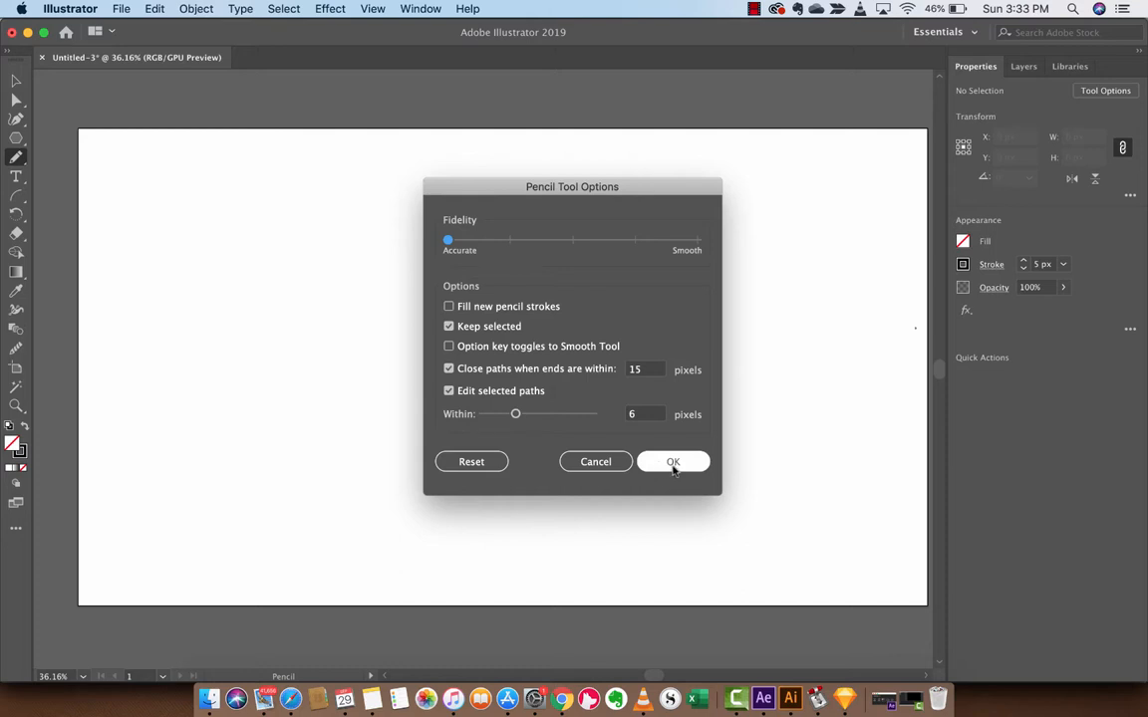
{"action": "left_click", "coordinate": [673, 462]}
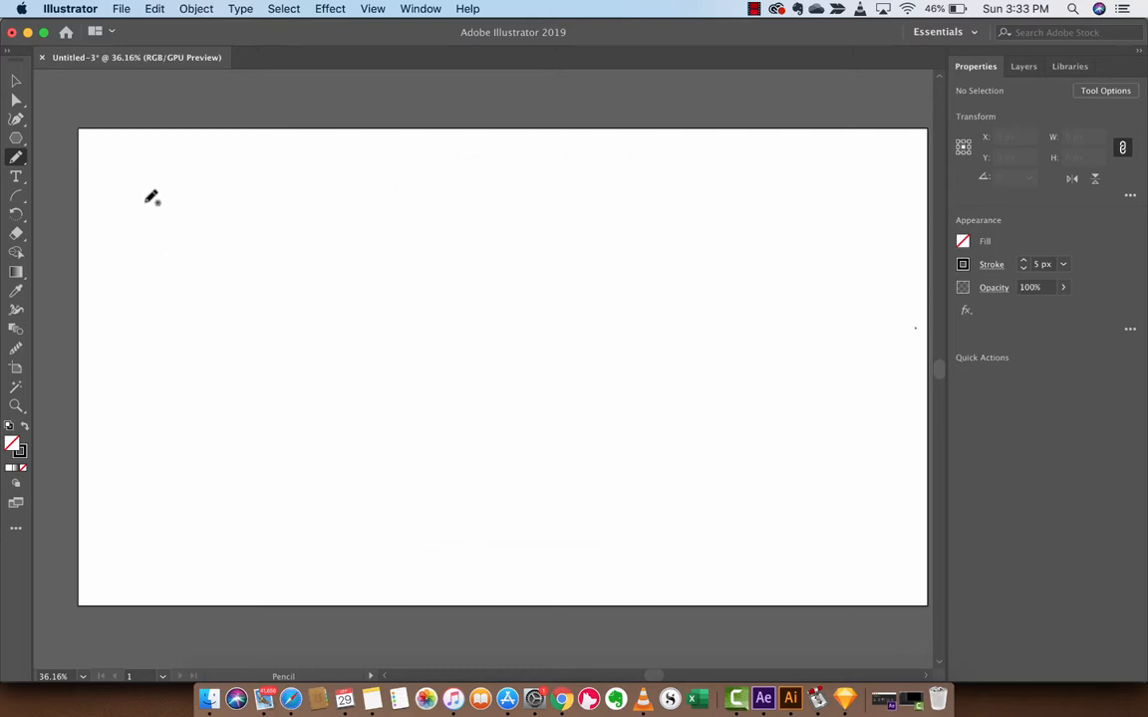
{"action": "mouse_move", "coordinate": [145, 167]}
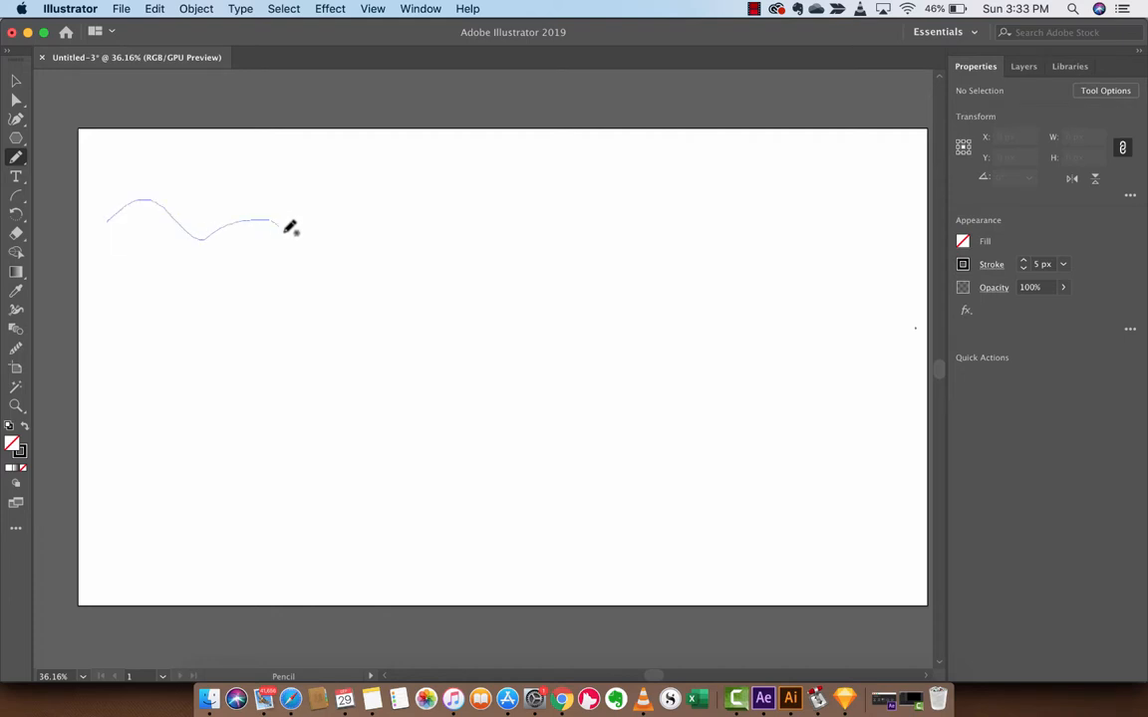
Step: Sketch a long wavy pencil line across the top of the artboard and deselect it
{"action": "left_click_drag", "start_coordinate": [279, 227], "coordinate": [668, 255]}
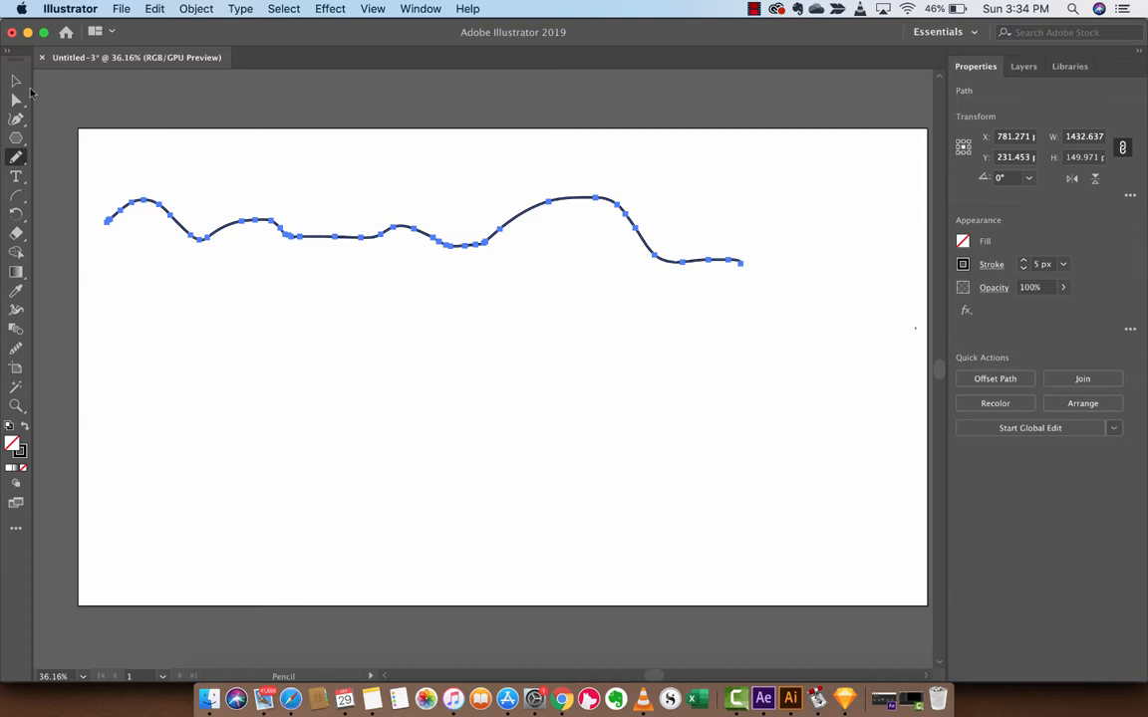
{"action": "left_click", "coordinate": [12, 81]}
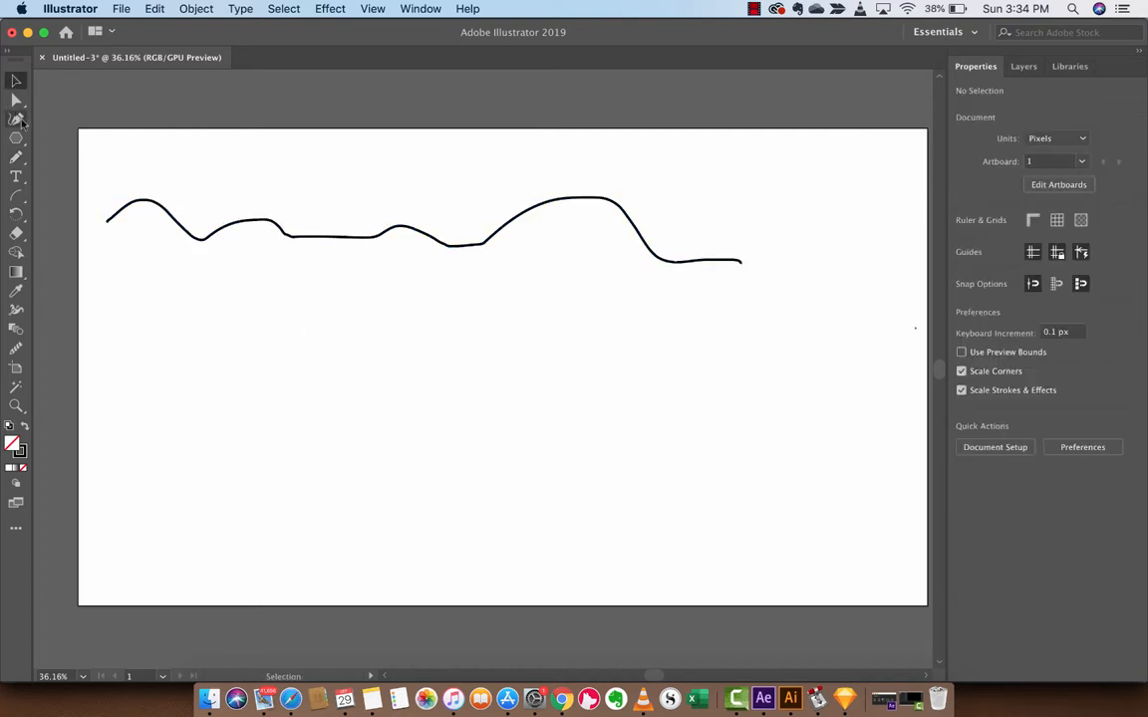
{"action": "left_click", "coordinate": [16, 157]}
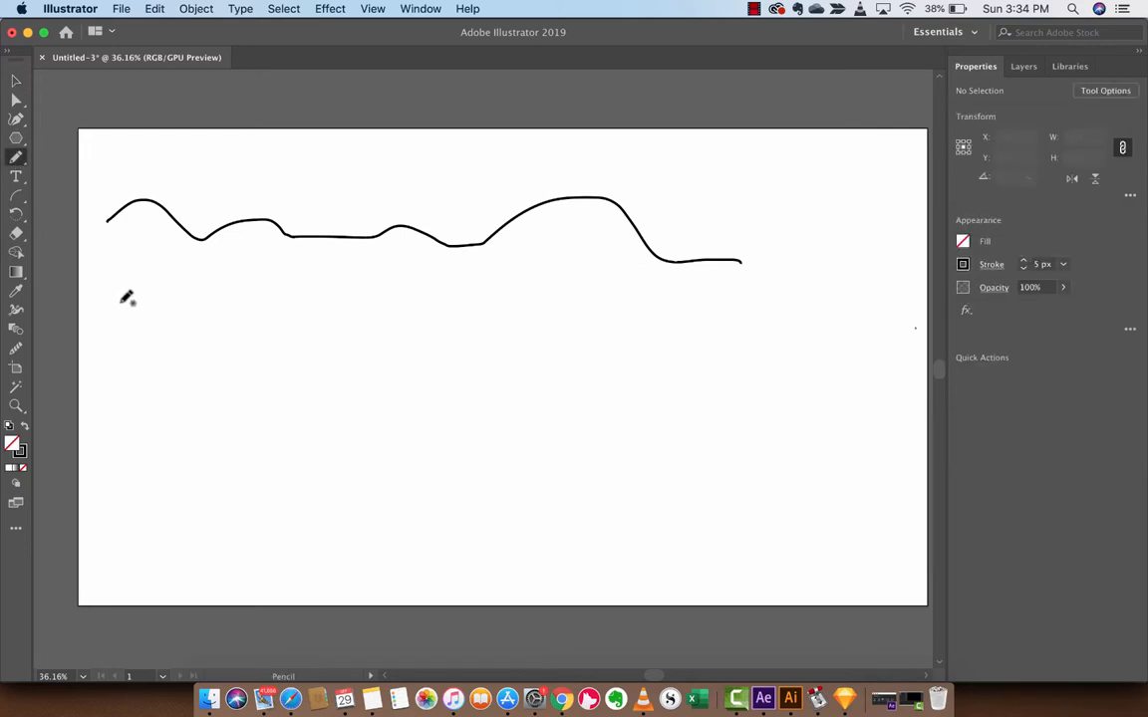
Step: Draw a second wavy line below the first and pull one anchor down to reshape it
{"action": "left_click_drag", "start_coordinate": [116, 299], "coordinate": [793, 354]}
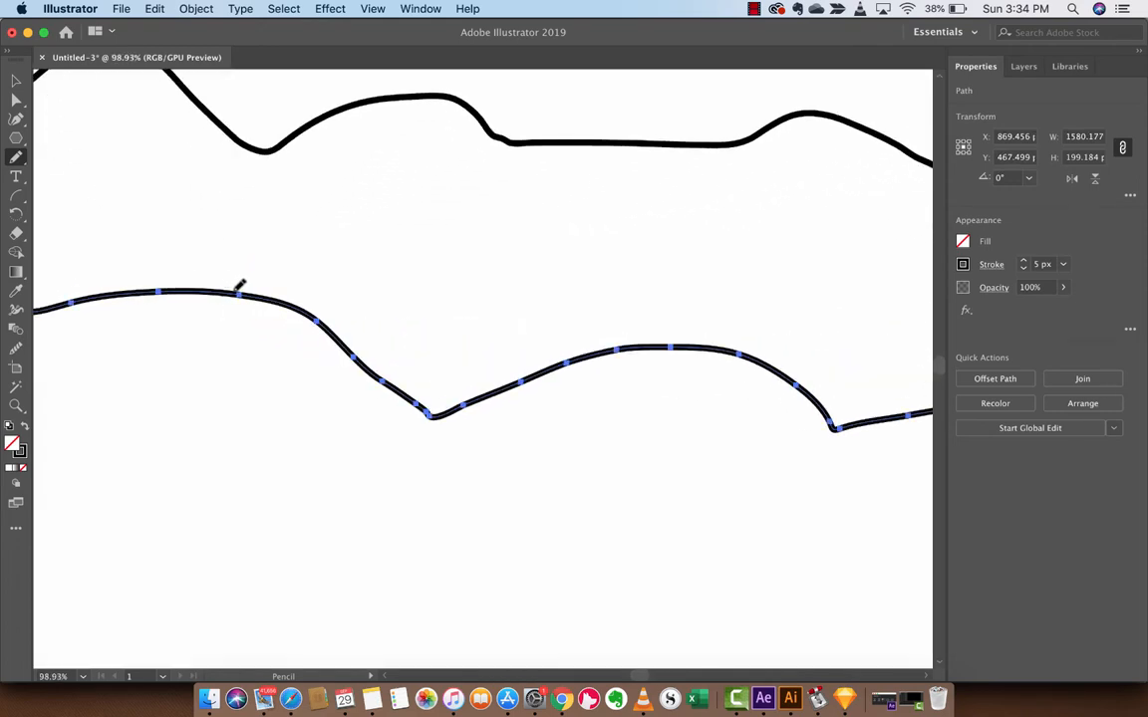
{"action": "mouse_move", "coordinate": [366, 357]}
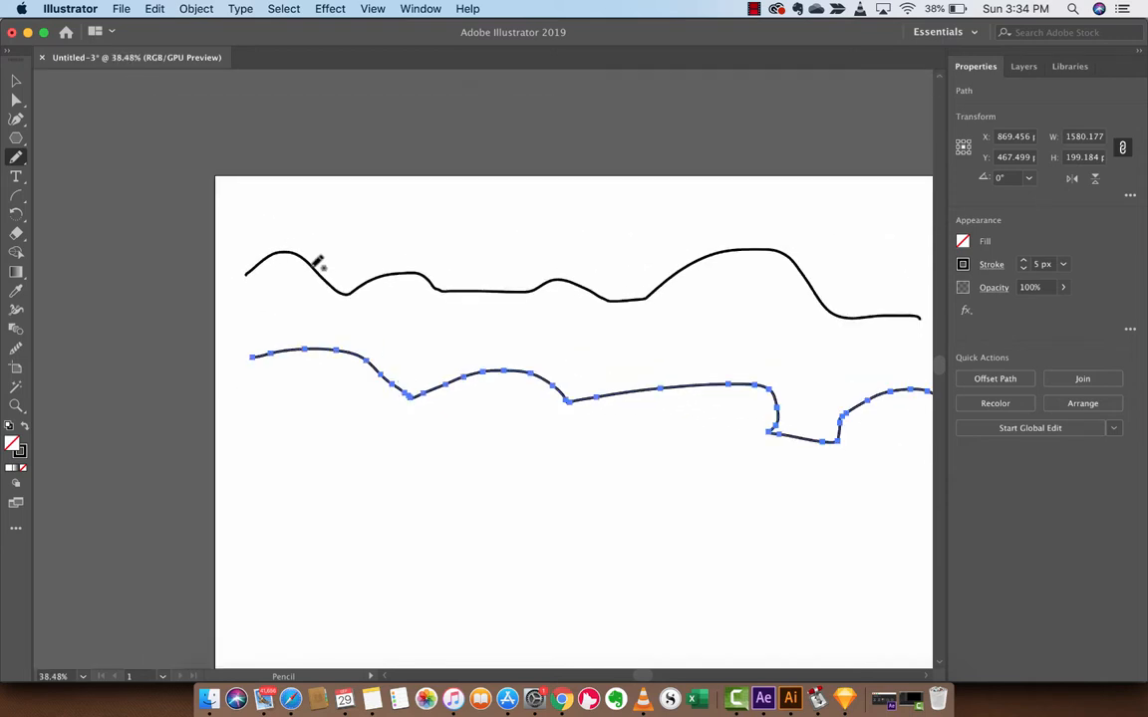
{"action": "mouse_move", "coordinate": [14, 103]}
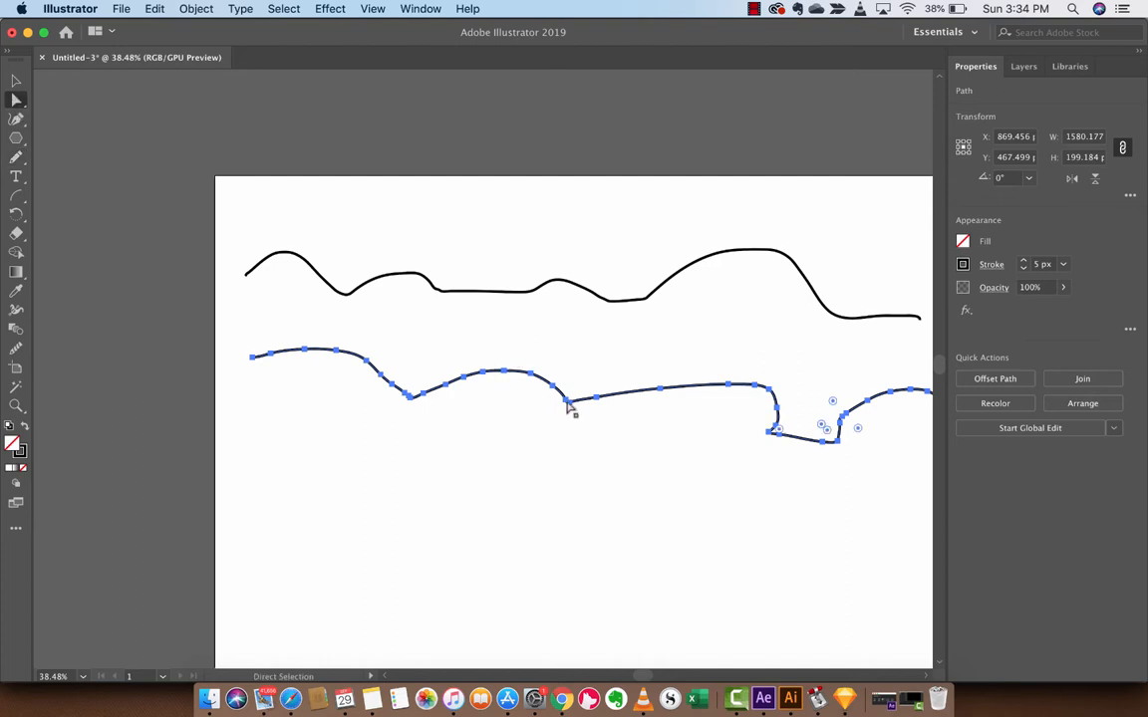
{"action": "left_click", "coordinate": [568, 398]}
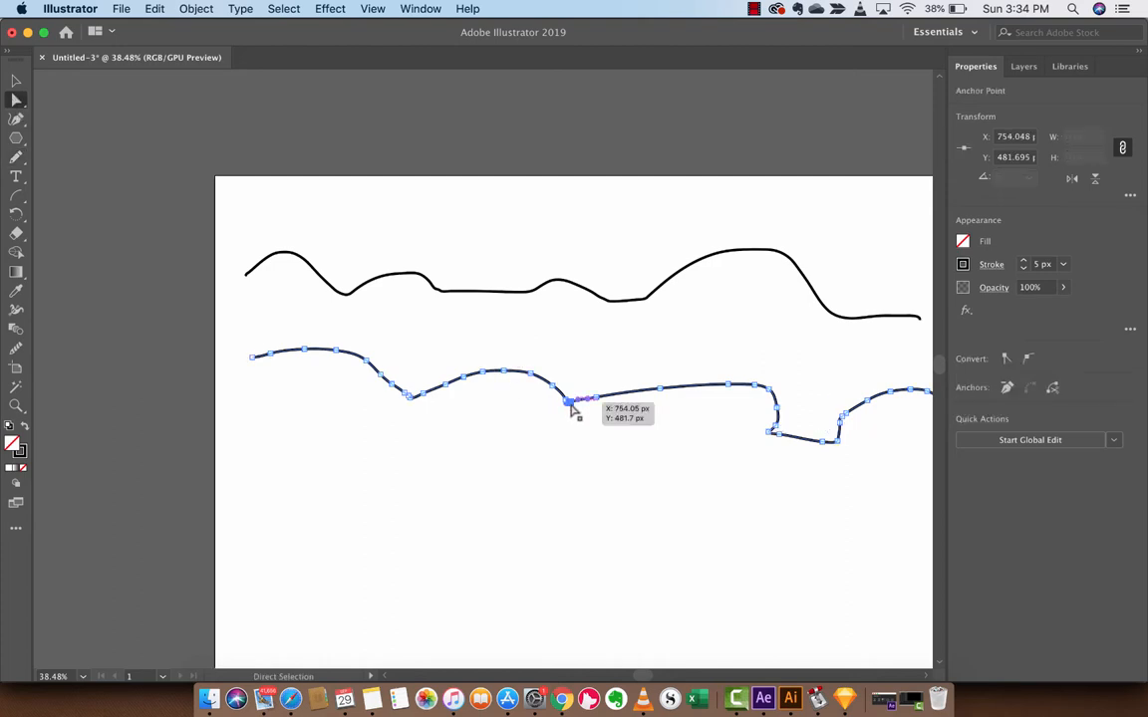
{"action": "left_click_drag", "start_coordinate": [570, 400], "coordinate": [570, 443]}
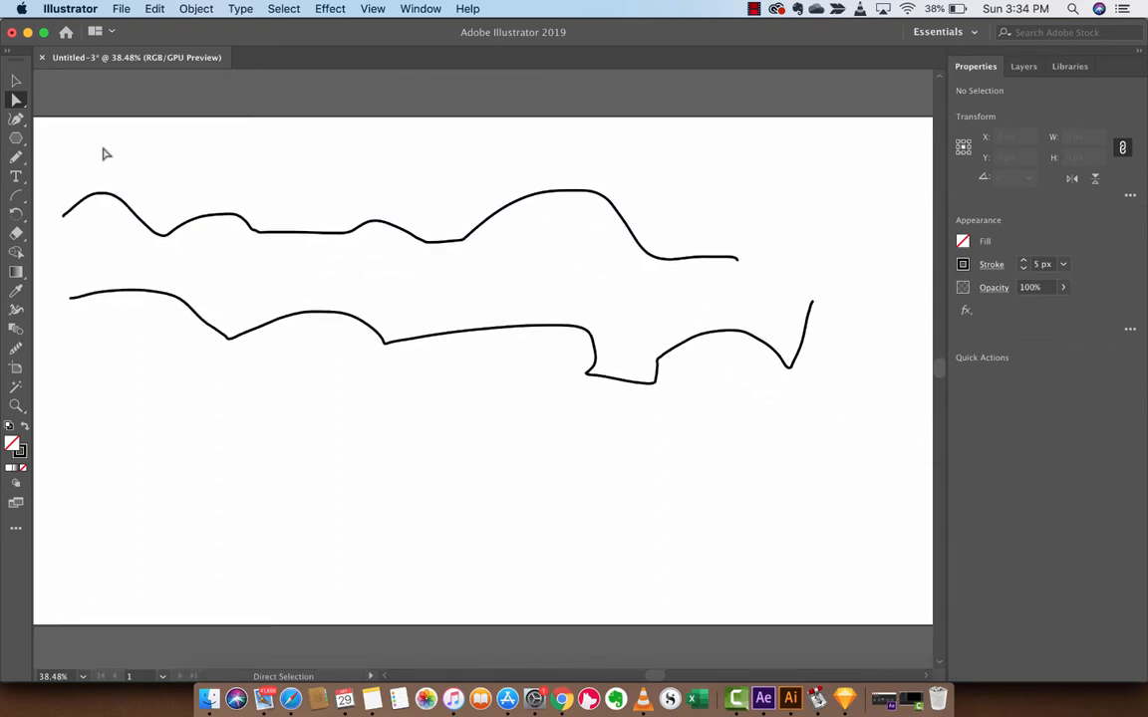
Step: Reselect the Pencil tool and sketch a short rising curve in the lower-left area
{"action": "left_click", "coordinate": [16, 155]}
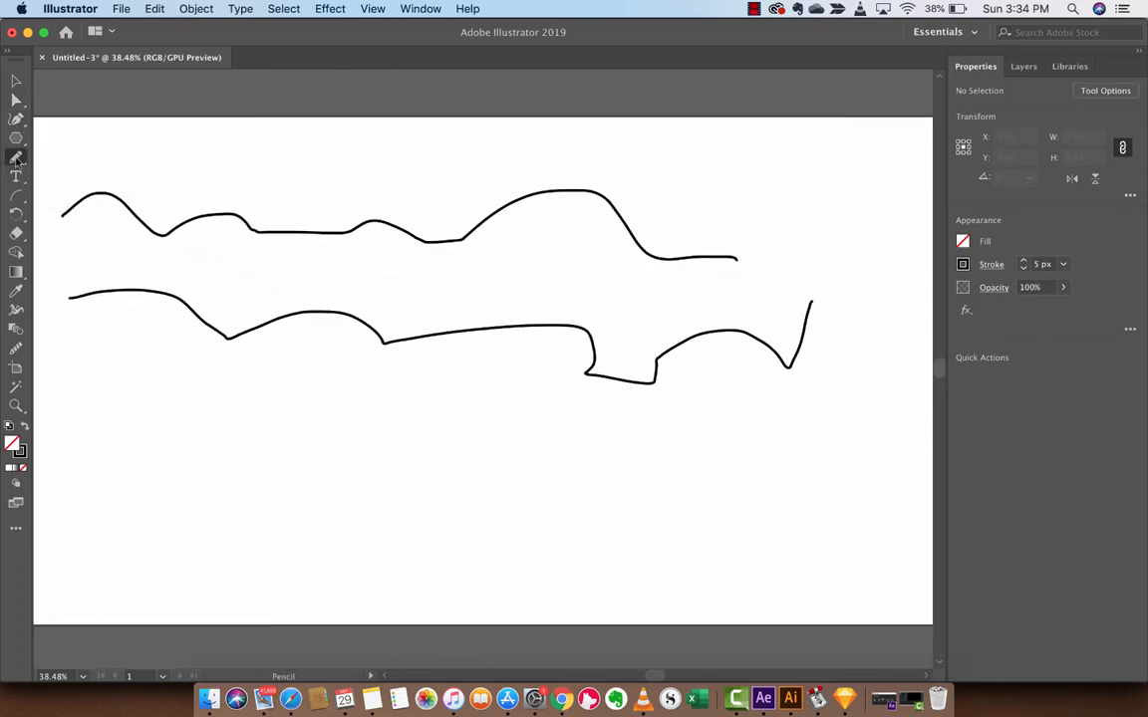
{"action": "left_click", "coordinate": [16, 155]}
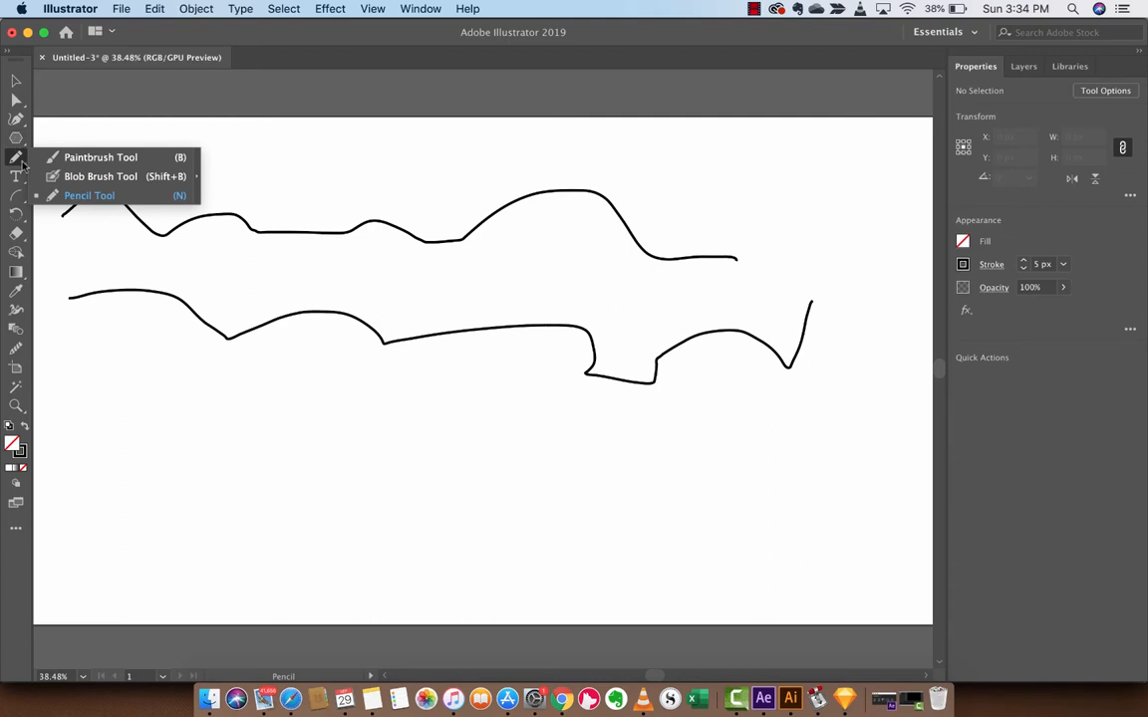
{"action": "left_click", "coordinate": [88, 195]}
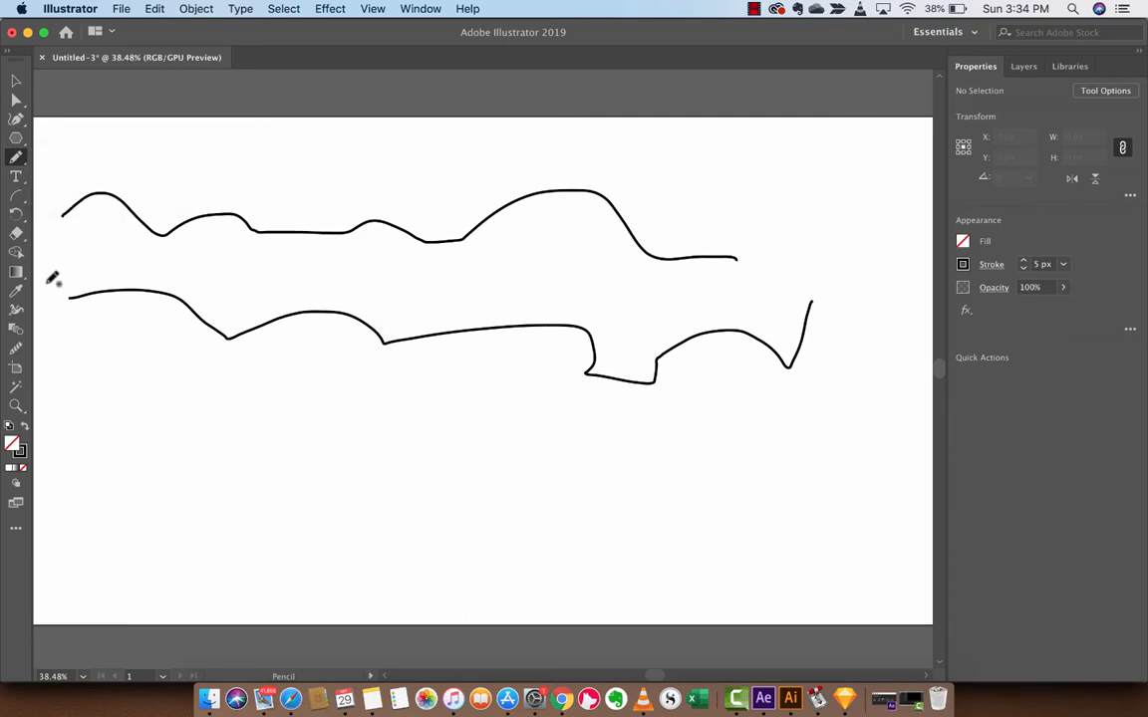
{"action": "mouse_move", "coordinate": [817, 297]}
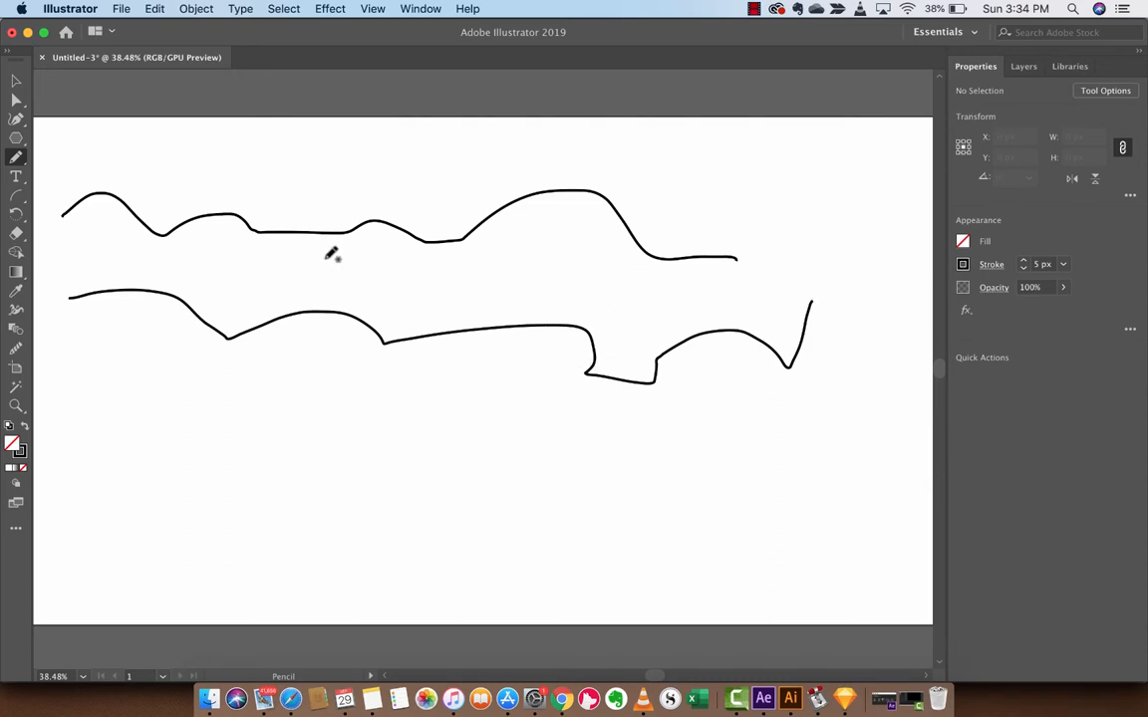
{"action": "left_click", "coordinate": [14, 157]}
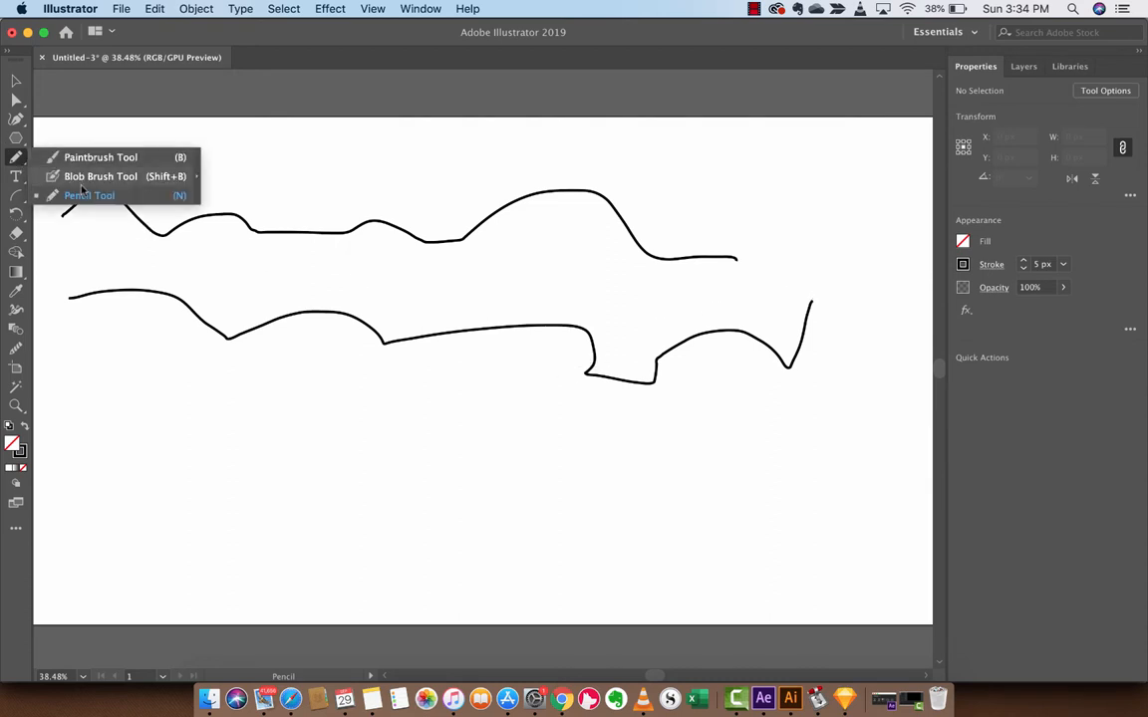
{"action": "left_click", "coordinate": [90, 195]}
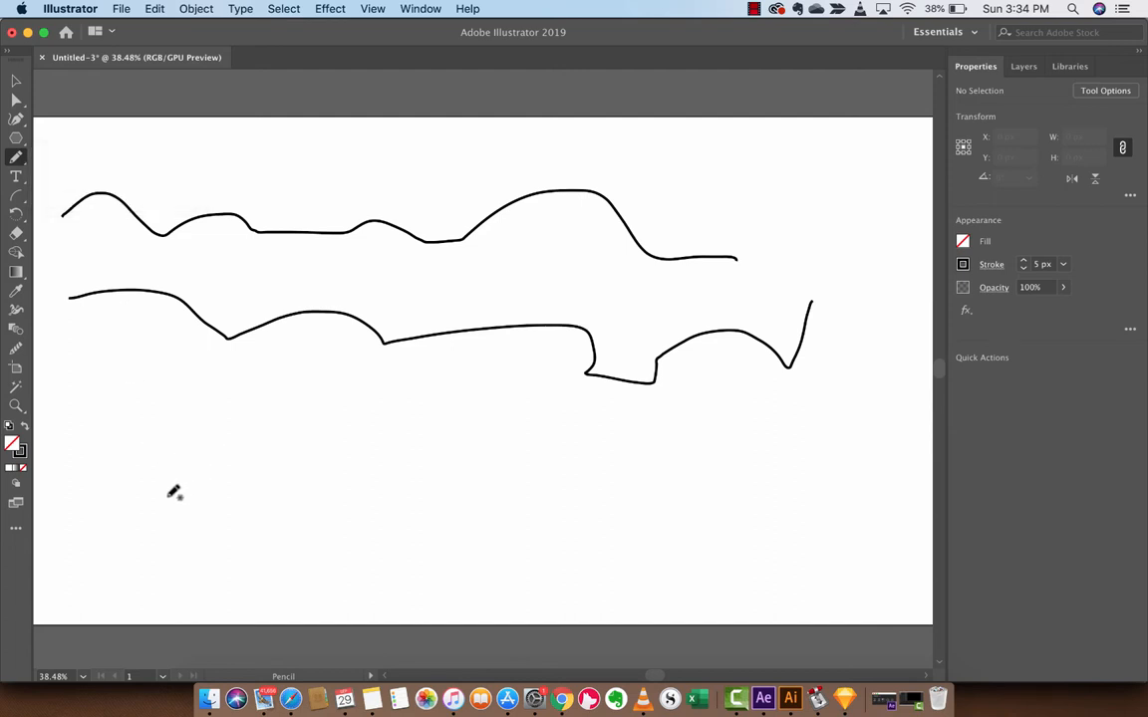
{"action": "left_click_drag", "start_coordinate": [156, 494], "coordinate": [469, 403]}
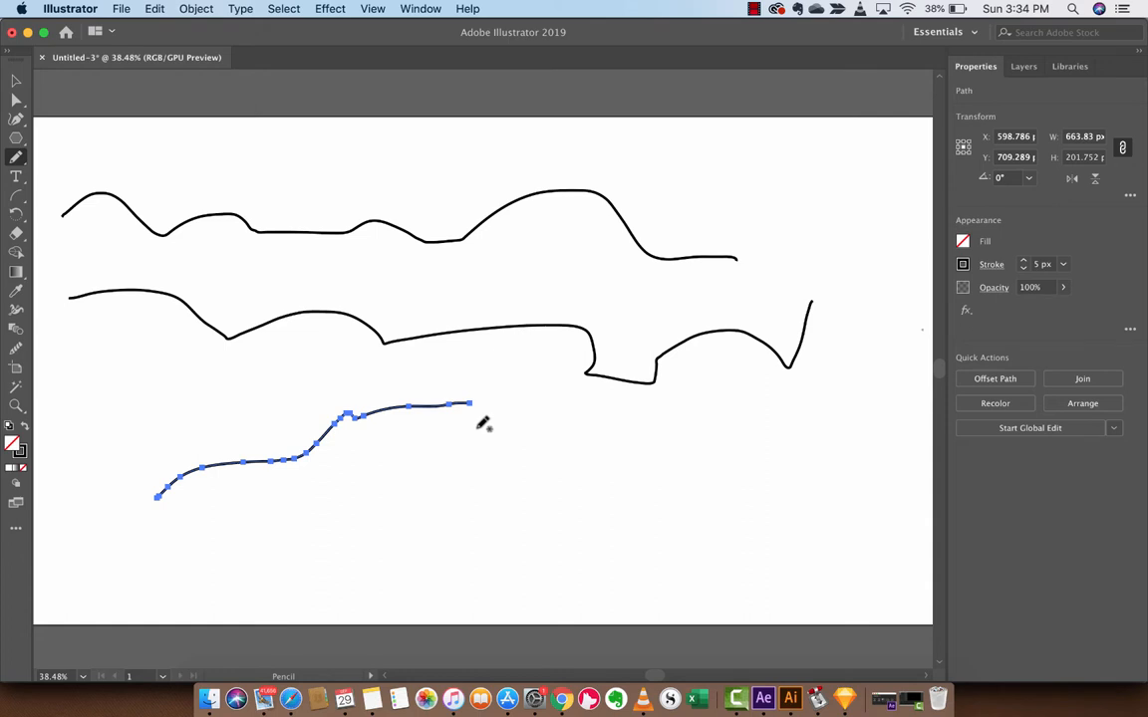
{"action": "mouse_move", "coordinate": [187, 514]}
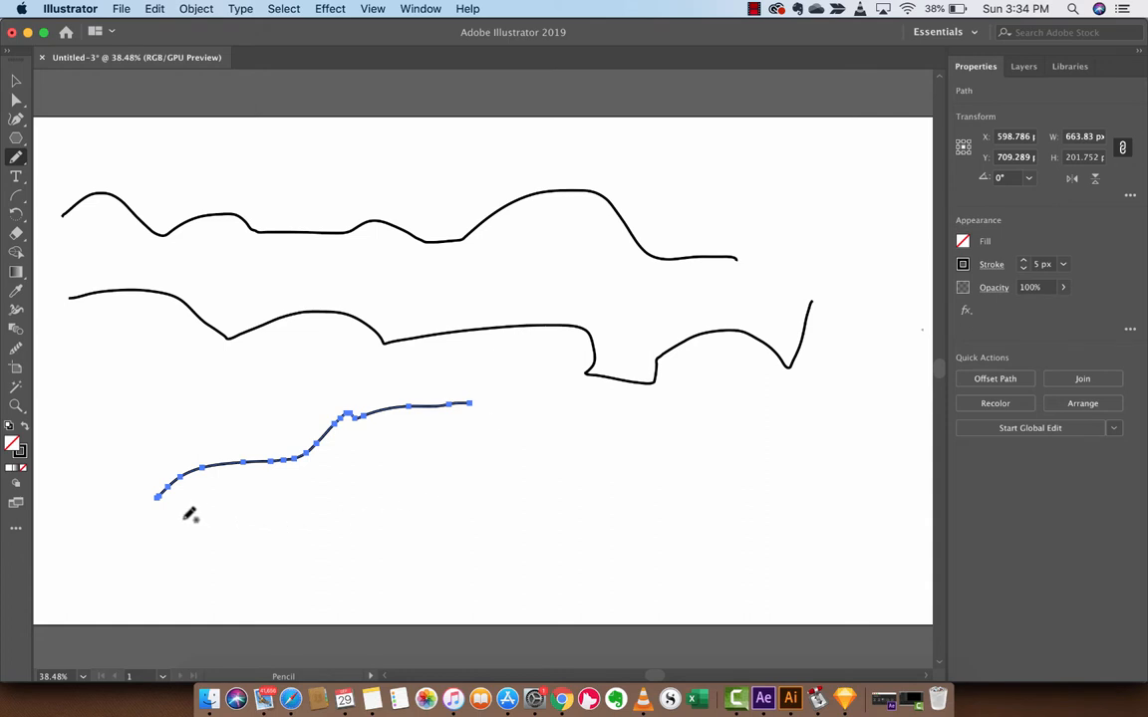
{"action": "mouse_move", "coordinate": [163, 494]}
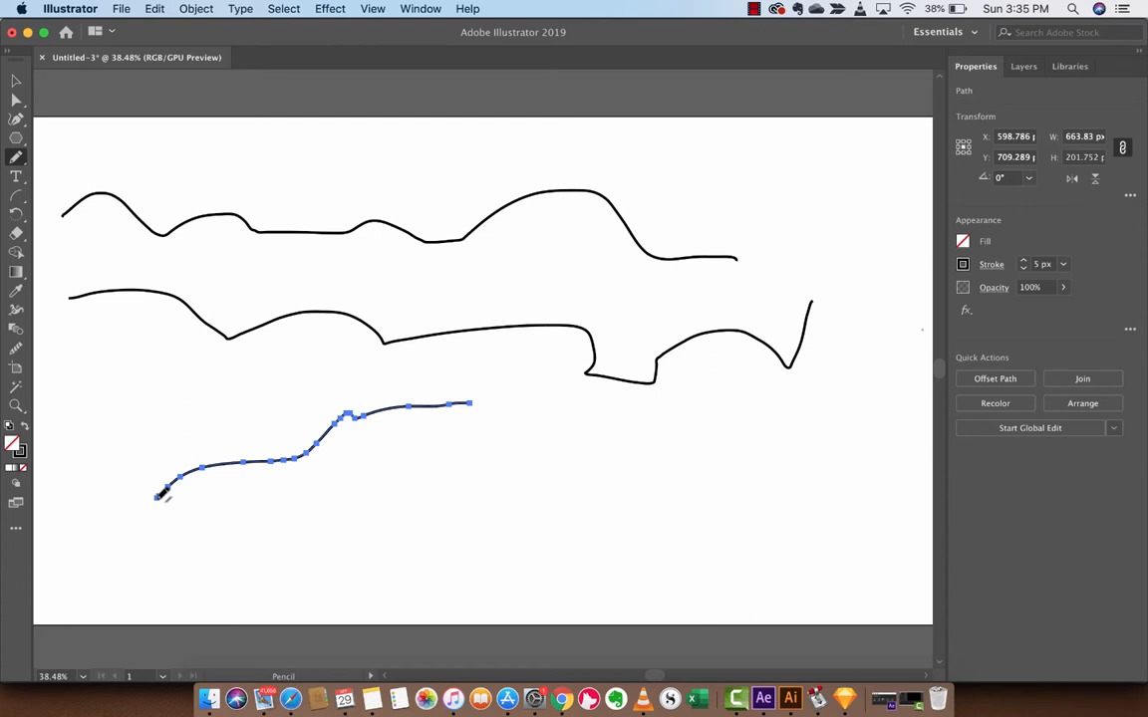
{"action": "mouse_move", "coordinate": [196, 506]}
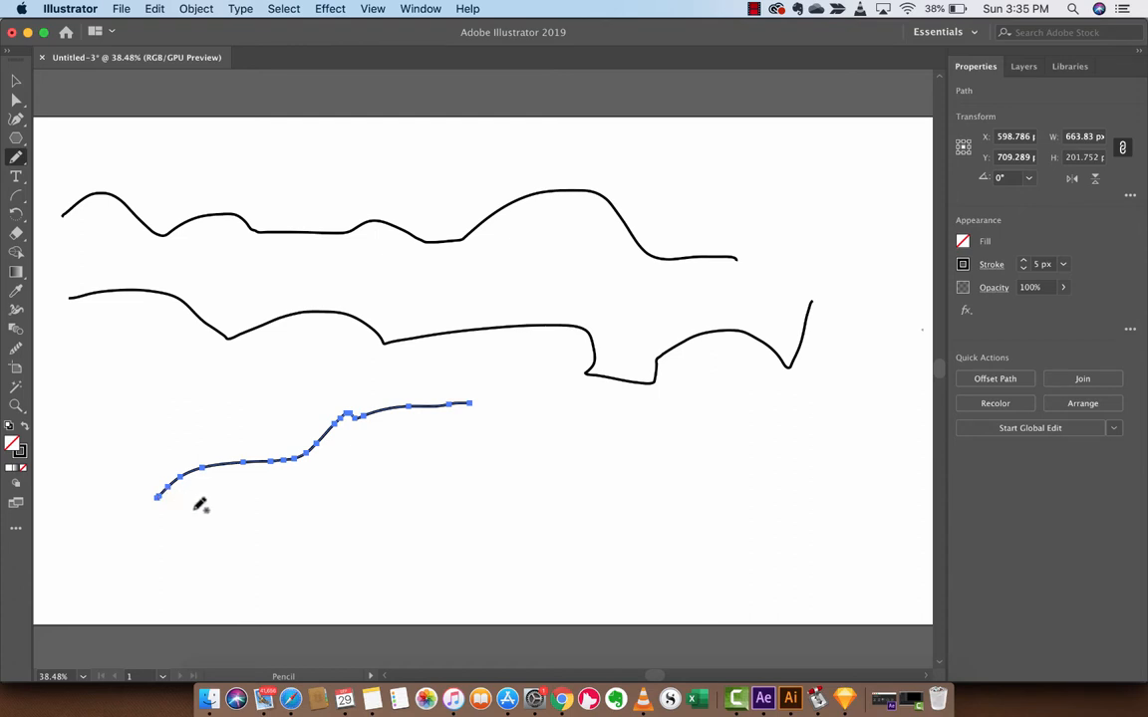
{"action": "mouse_move", "coordinate": [189, 506]}
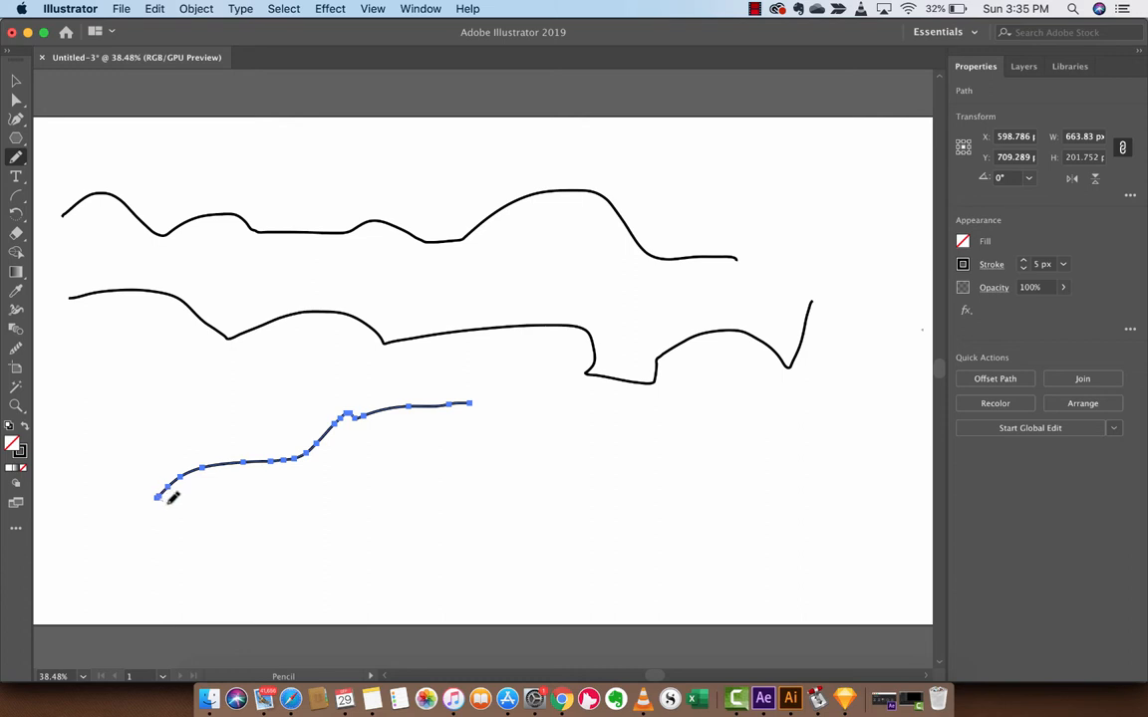
Step: Draw back to the curve's start to close it into a leaf-like loop, then deselect
{"action": "left_click_drag", "start_coordinate": [156, 494], "coordinate": [350, 474]}
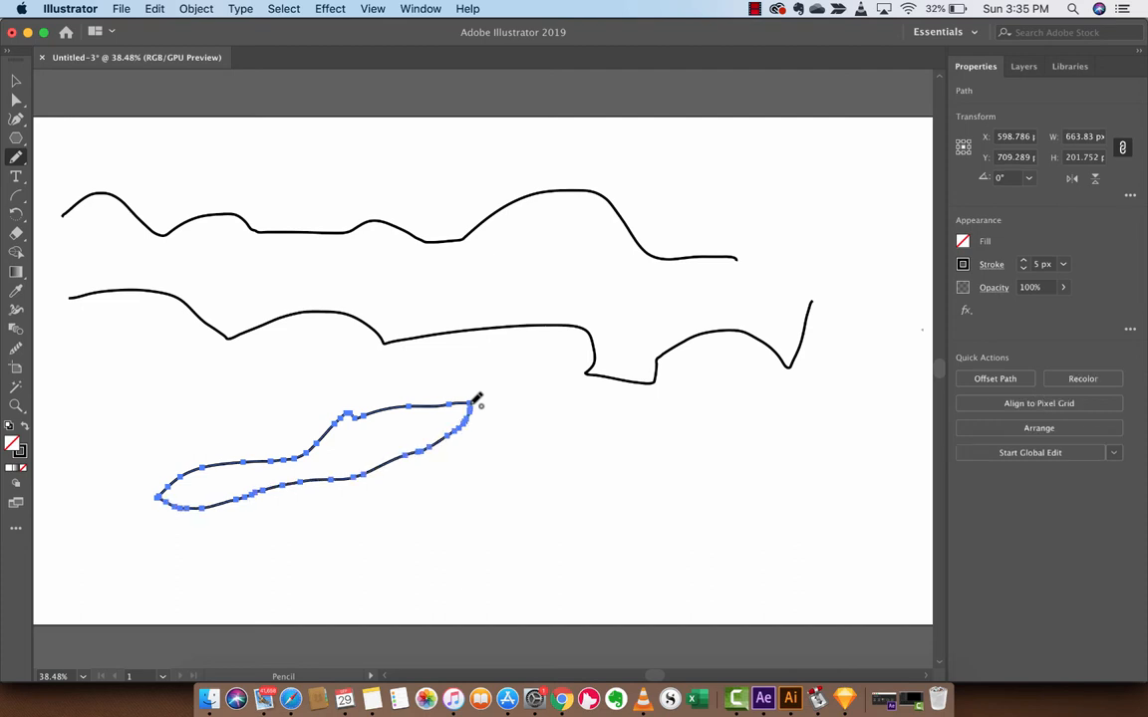
{"action": "left_click", "coordinate": [14, 81]}
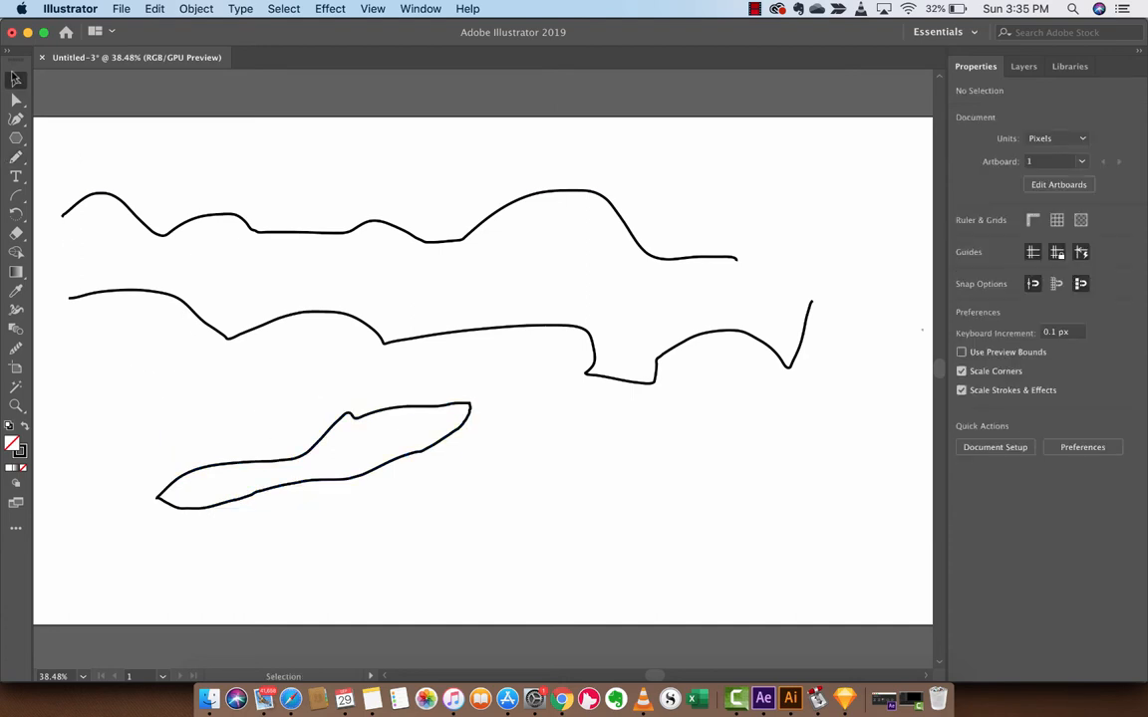
{"action": "mouse_move", "coordinate": [323, 367]}
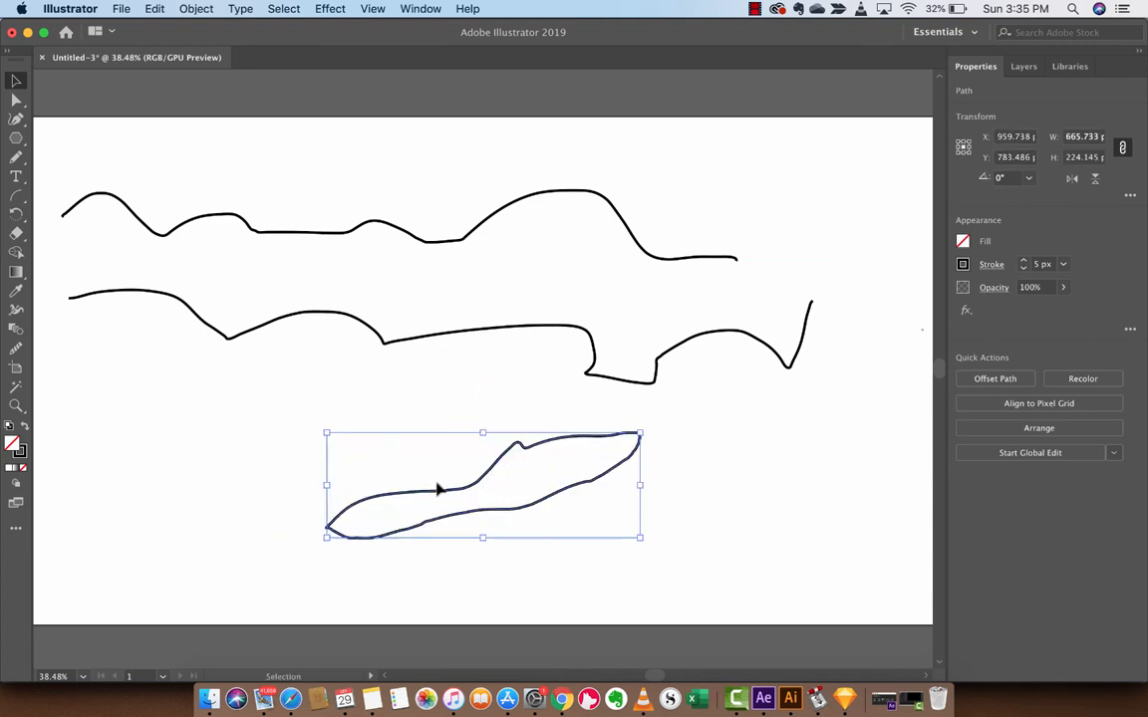
{"action": "mouse_move", "coordinate": [546, 500]}
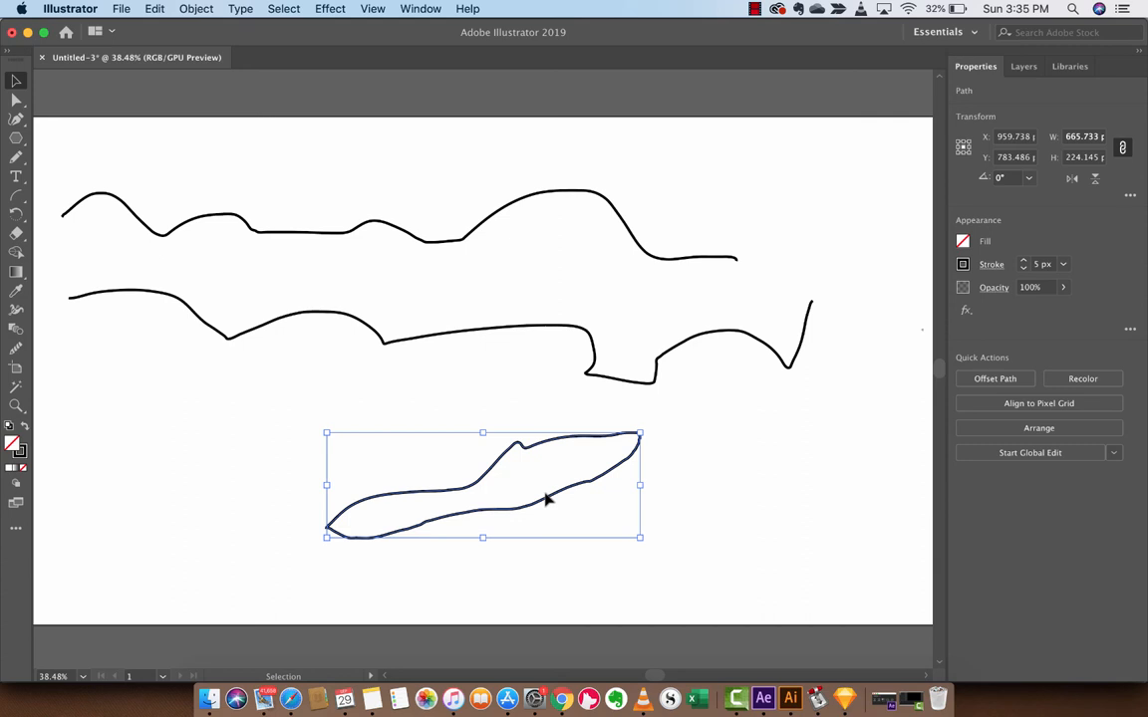
Step: Select the closed loop shape and reposition it rightward beneath the wavy lines
{"action": "left_click", "coordinate": [451, 410]}
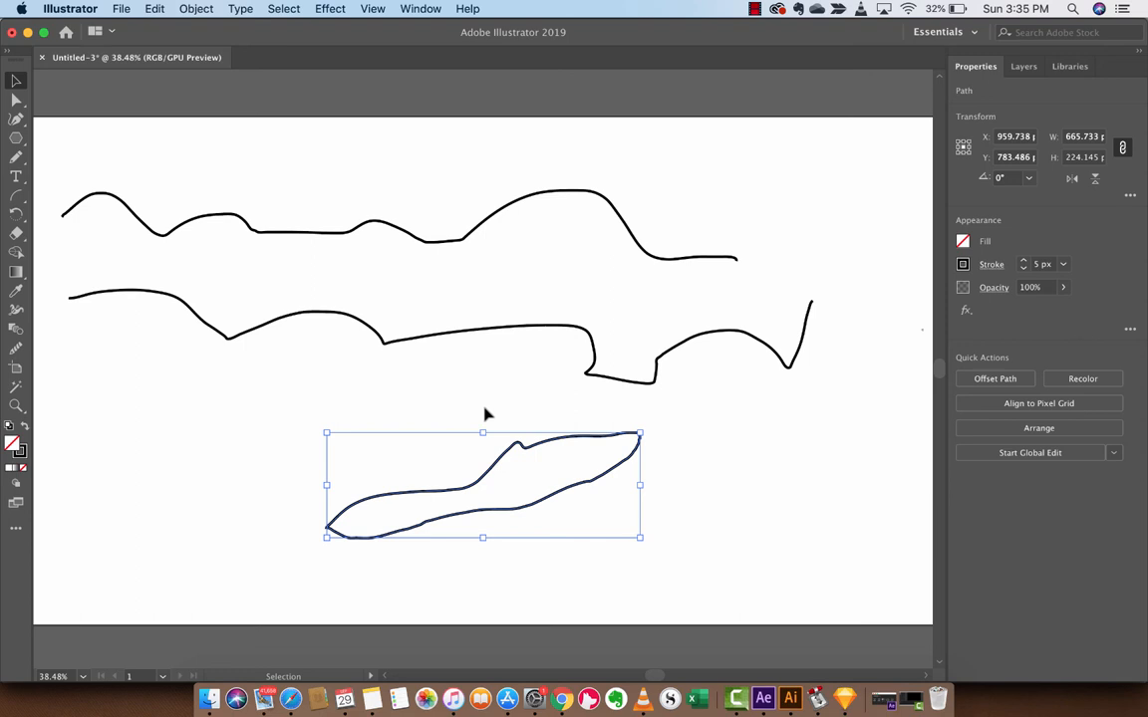
{"action": "left_click", "coordinate": [749, 8]}
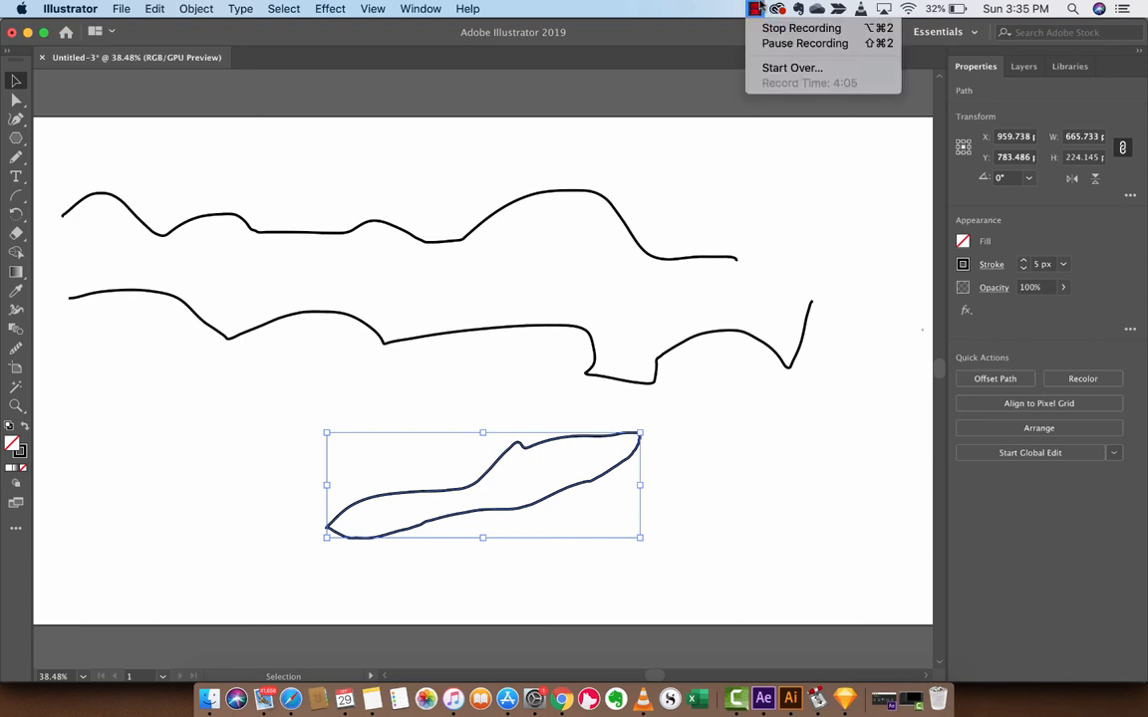